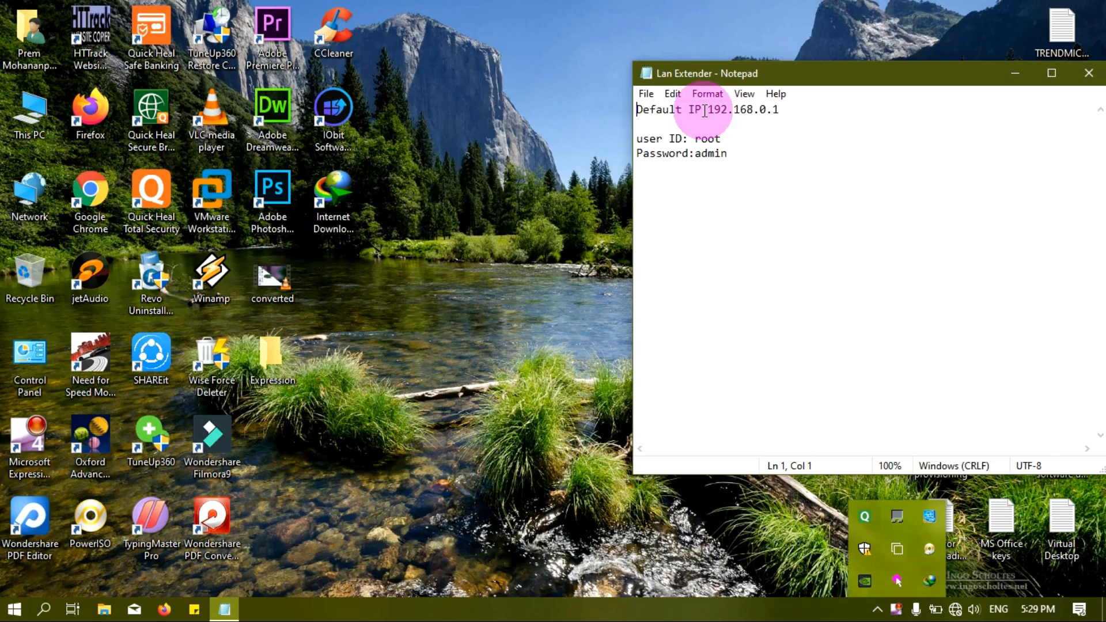
{"action": "double_click", "coordinate": [742, 109]}
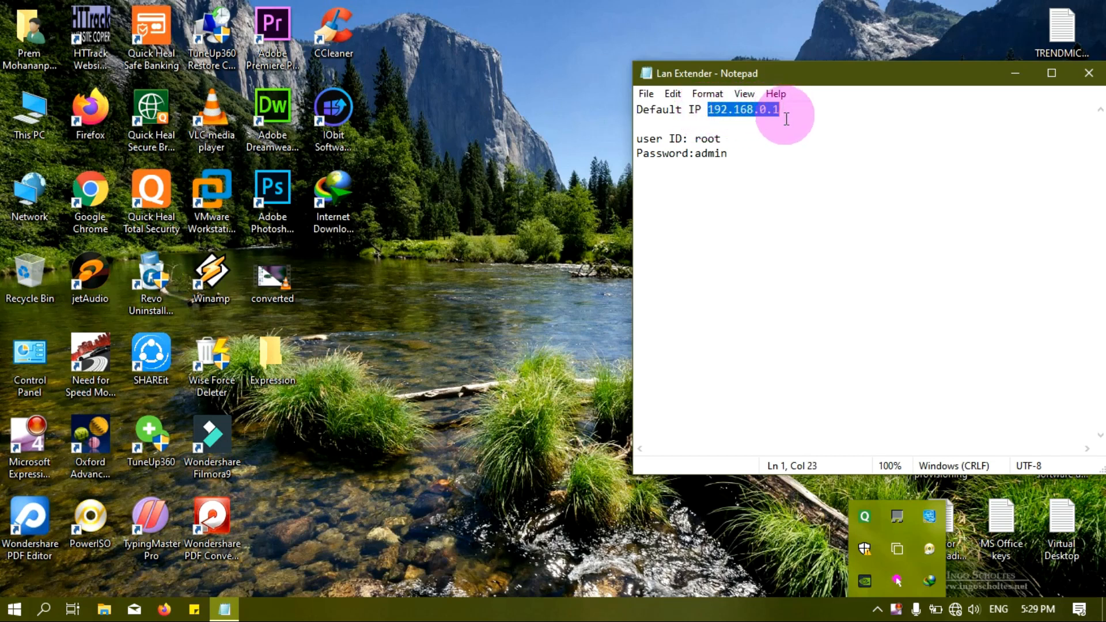
{"action": "left_click", "coordinate": [730, 154]}
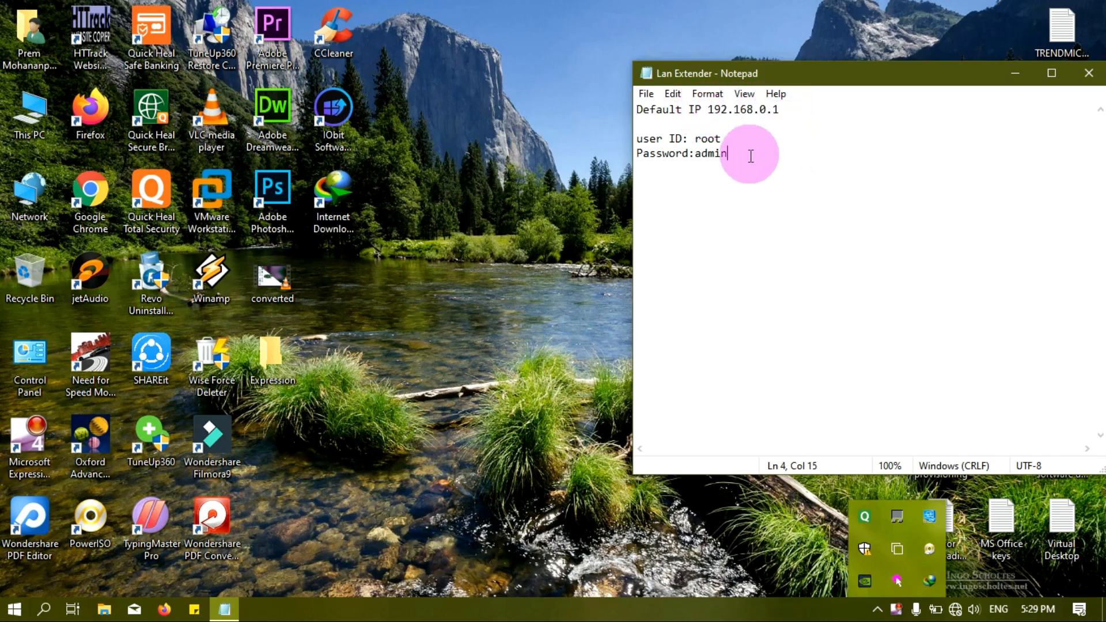
{"action": "double_click", "coordinate": [706, 138]}
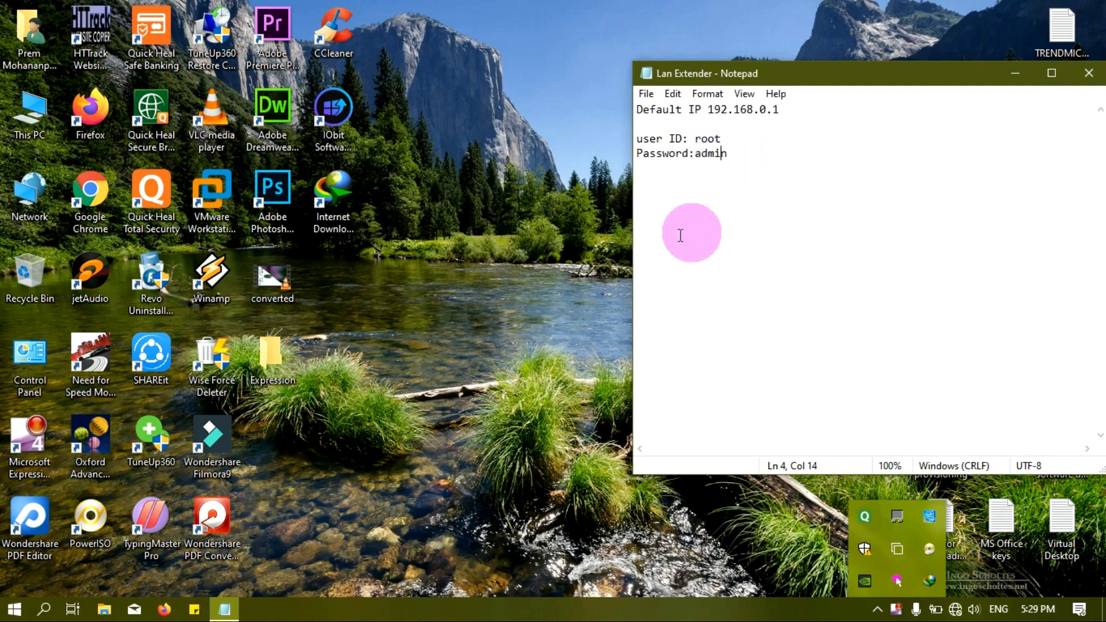
{"action": "mouse_move", "coordinate": [578, 295]}
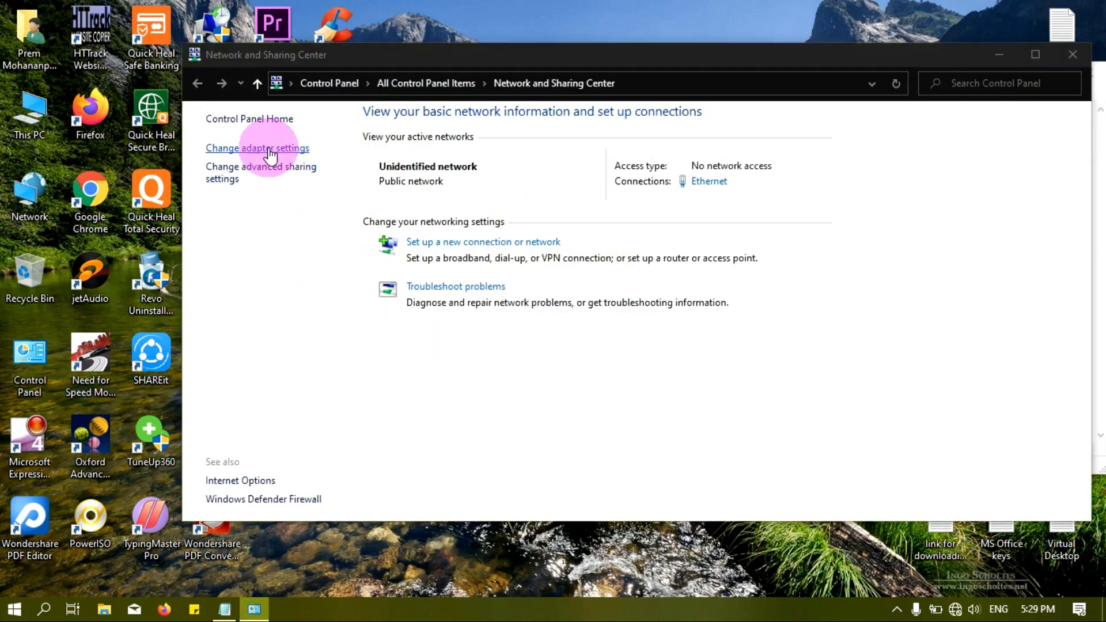
- From Change adapter settings, bring up the Ethernet connection's Properties window
{"action": "left_click", "coordinate": [257, 148]}
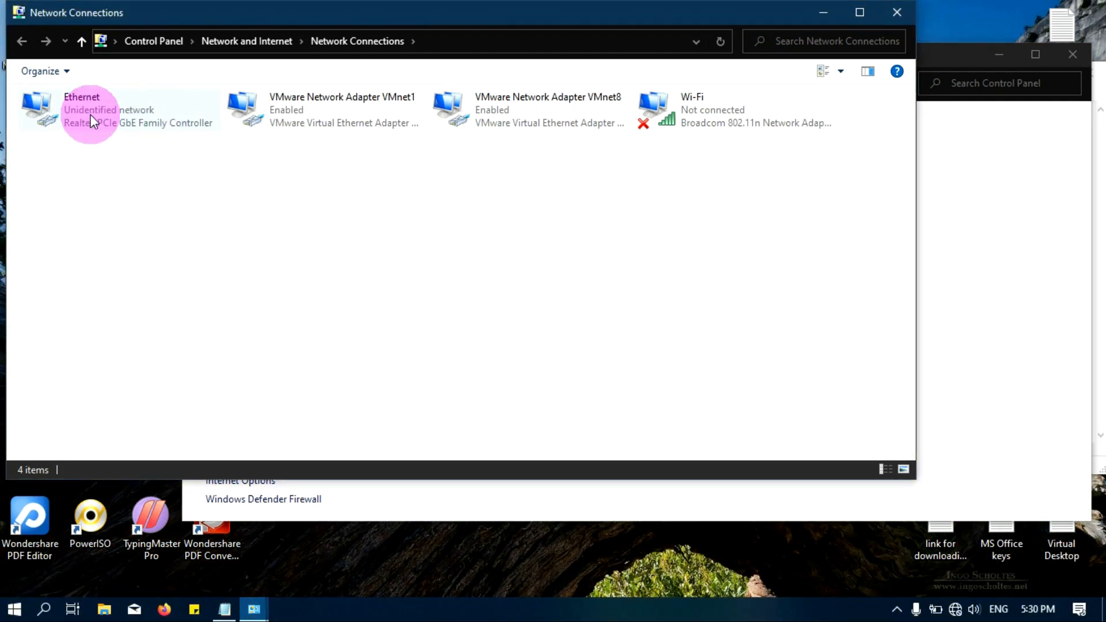
{"action": "right_click", "coordinate": [88, 113]}
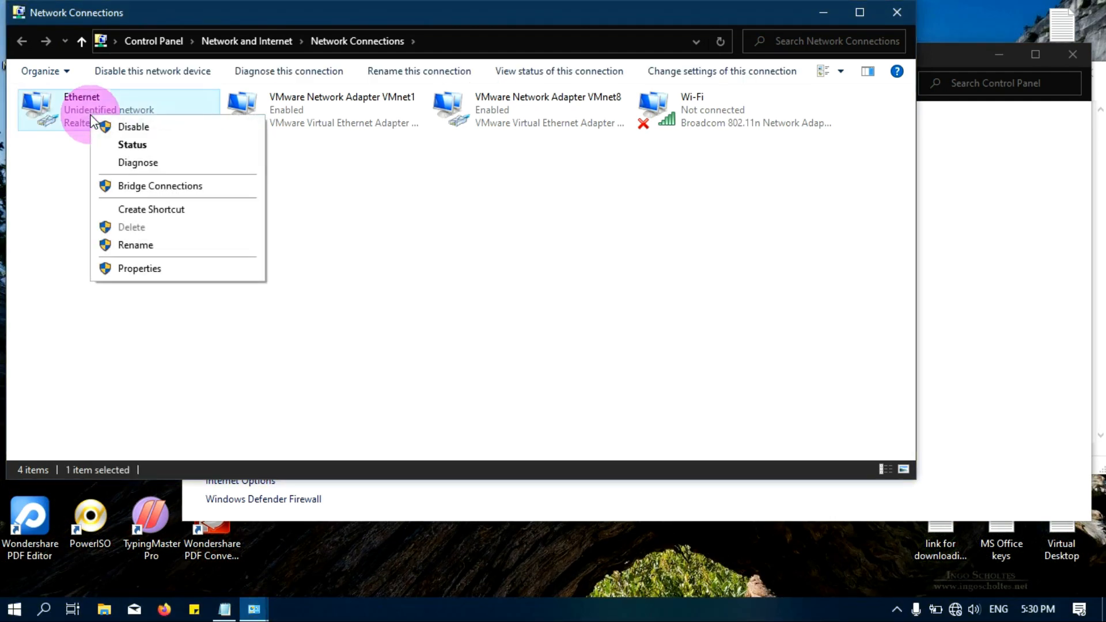
{"action": "left_click", "coordinate": [296, 278]}
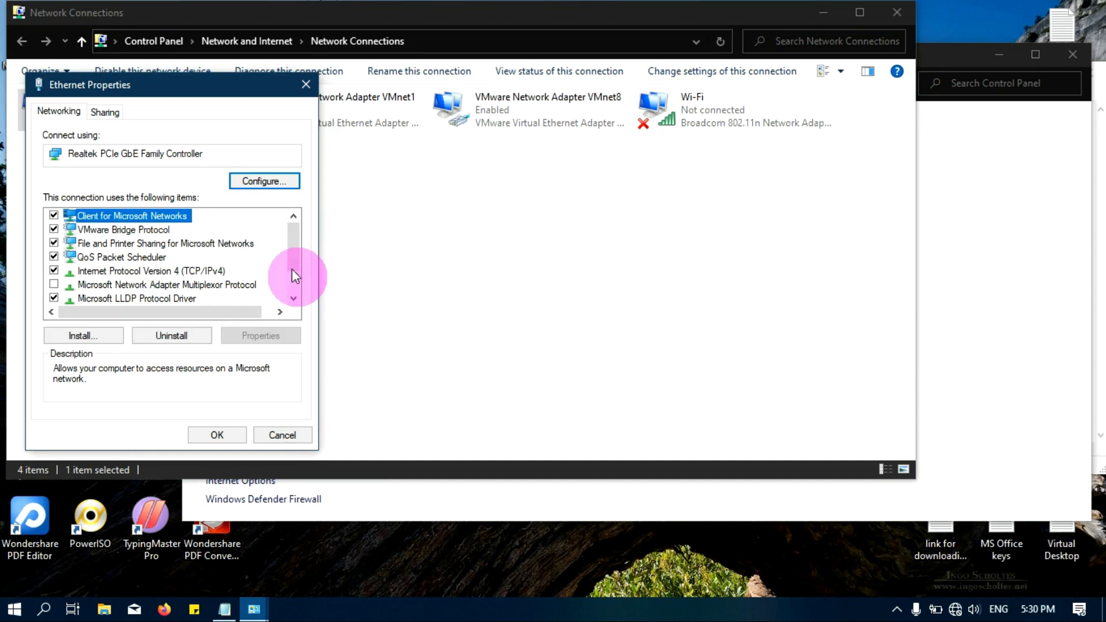
{"action": "mouse_move", "coordinate": [179, 277]}
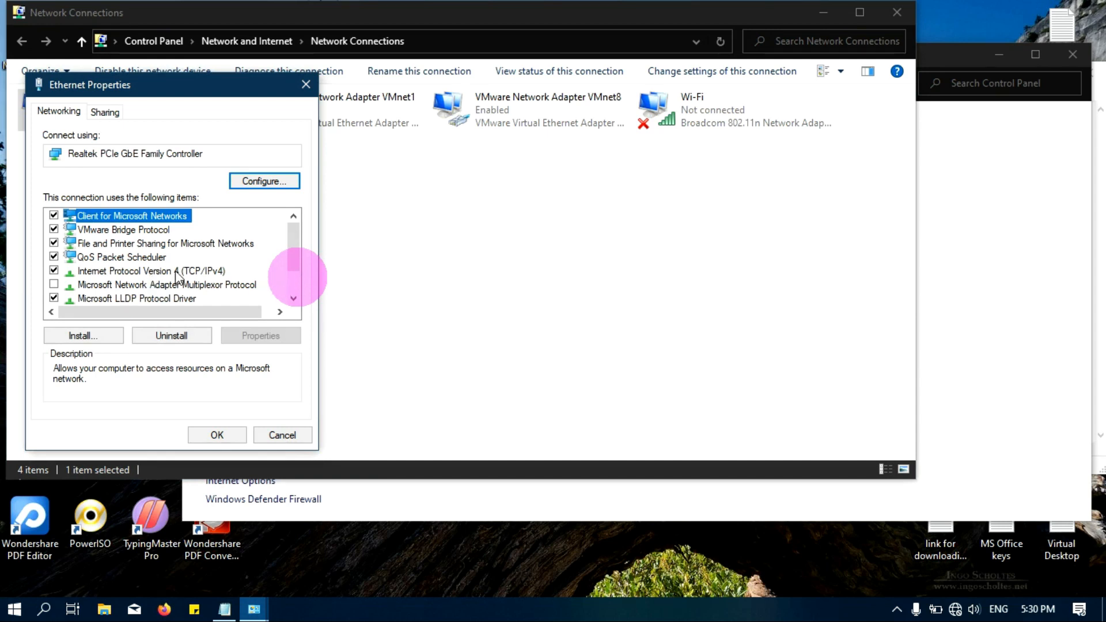
- Set Ethernet's IPv4 to static 192.168.0.22 with mask 255.255.255.0 and confirm both dialogs
{"action": "left_click", "coordinate": [260, 335]}
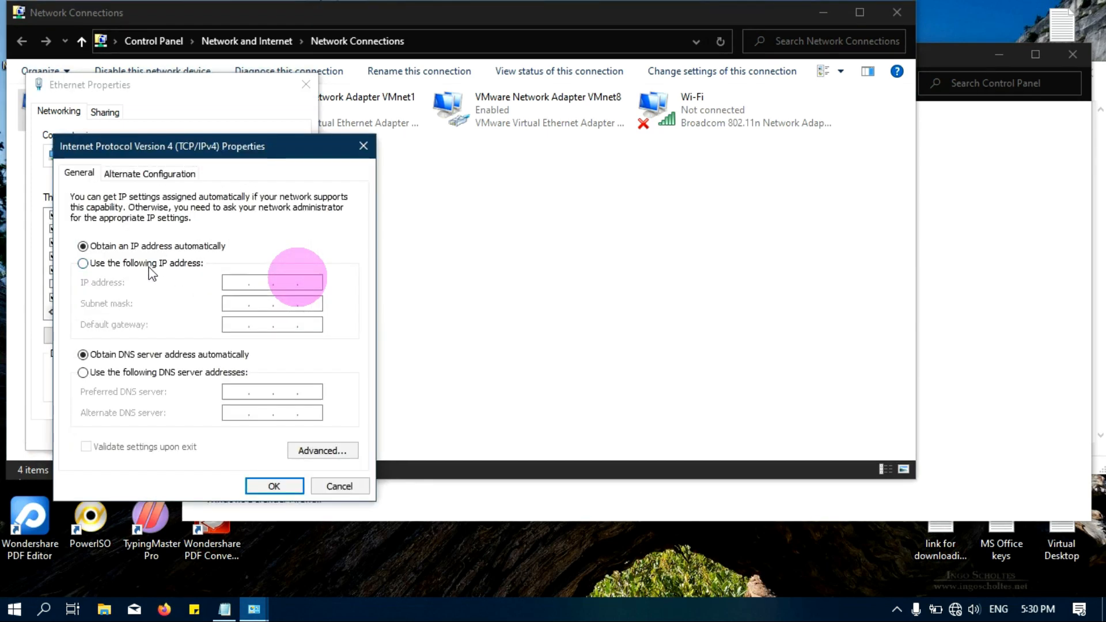
{"action": "left_click", "coordinate": [83, 262]}
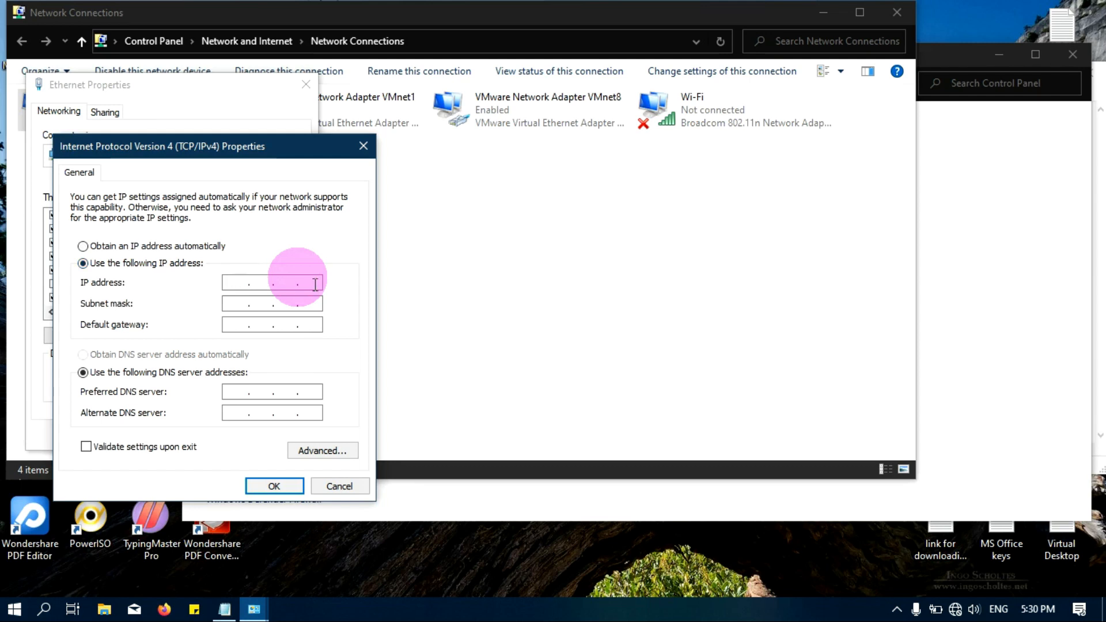
{"action": "type", "text": "192"}
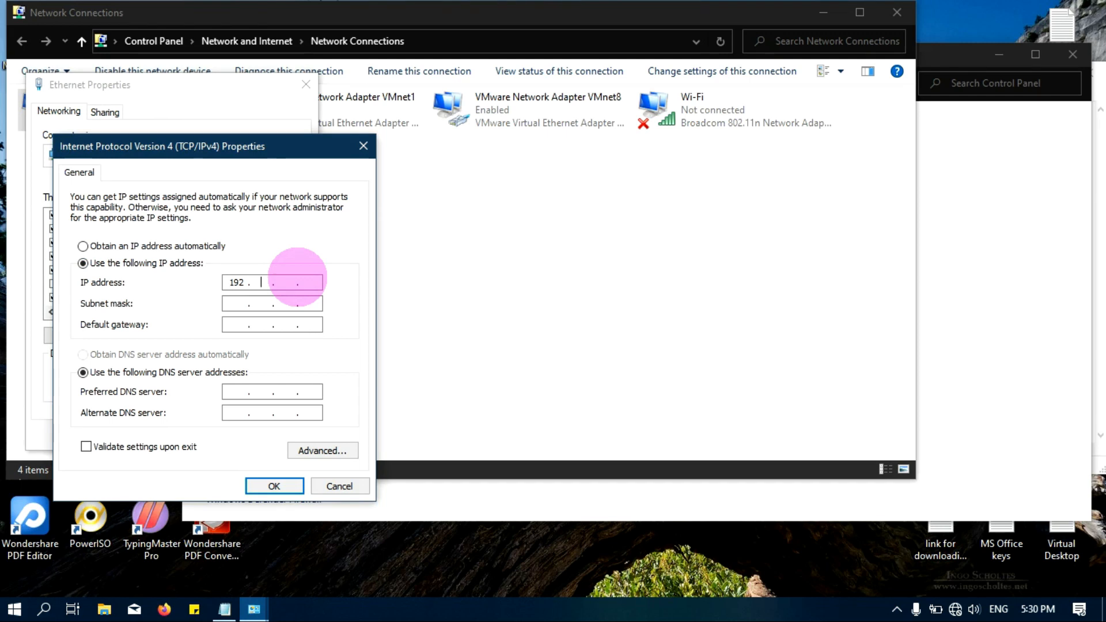
{"action": "type", "text": "168"}
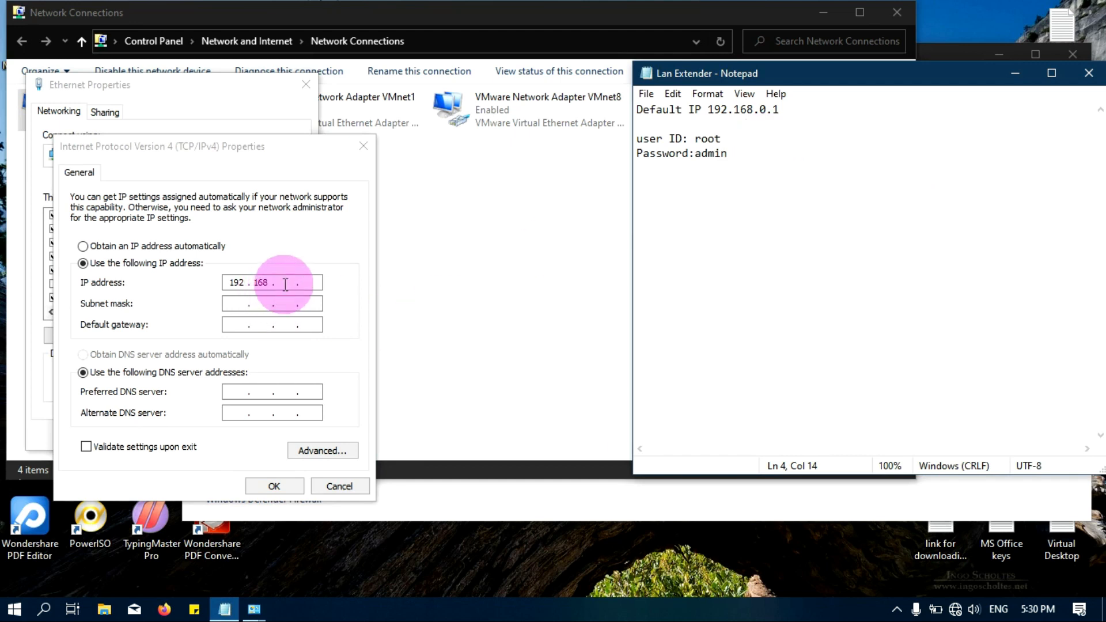
{"action": "type", "text": "0"}
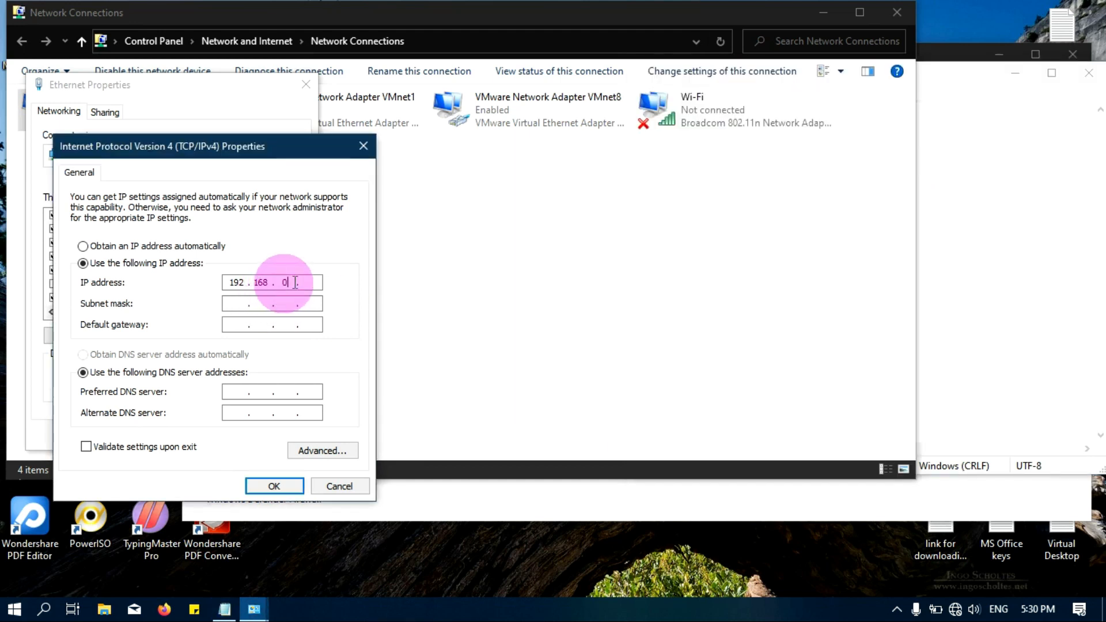
{"action": "type", "text": "22"}
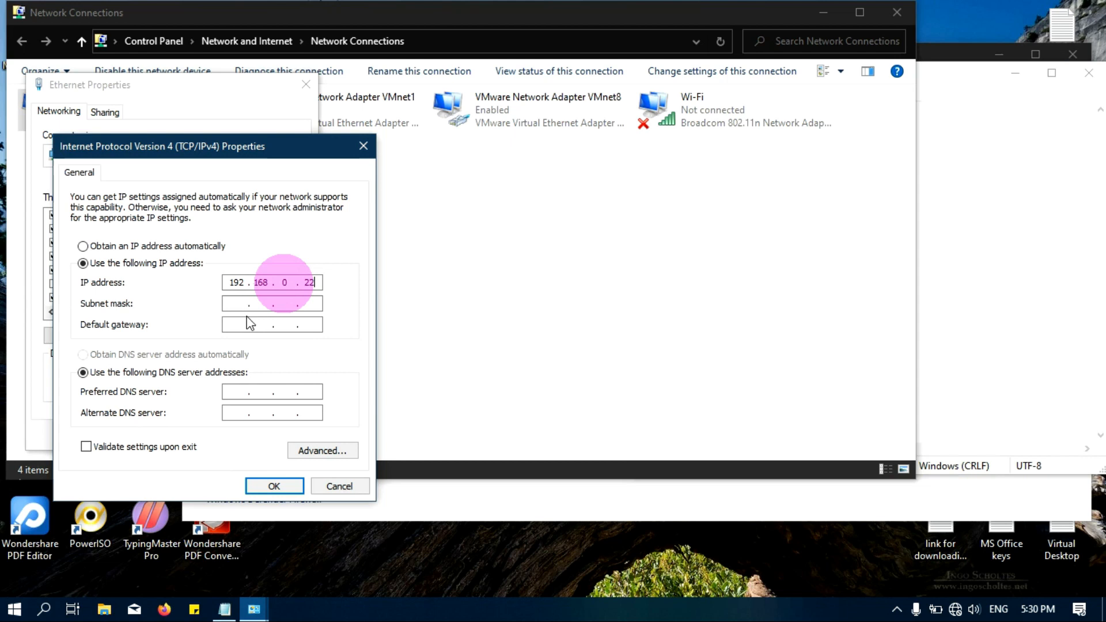
{"action": "type", "text": "255.255.255.0"}
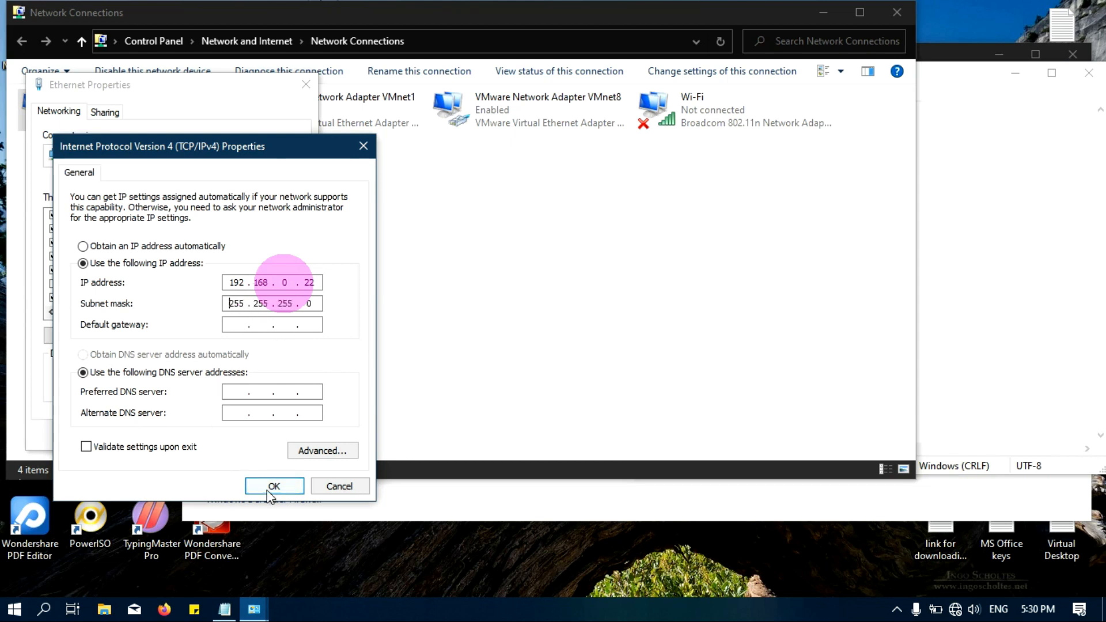
{"action": "left_click", "coordinate": [274, 486]}
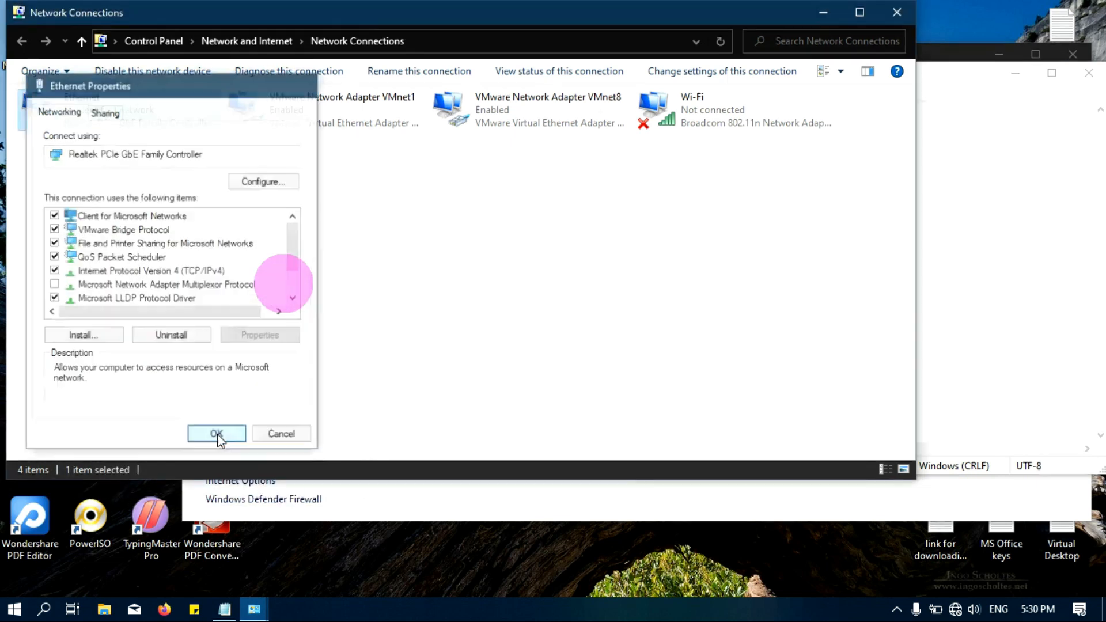
{"action": "left_click", "coordinate": [215, 433]}
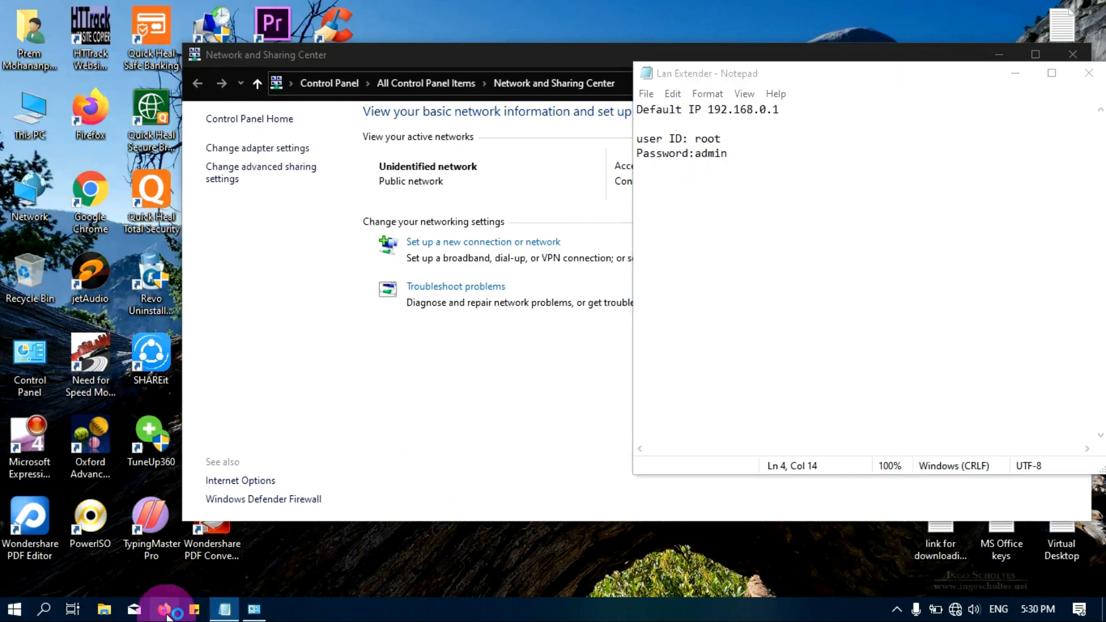
- Switch to Firefox and load the extender's address 192.168.0.1
{"action": "left_click", "coordinate": [163, 608]}
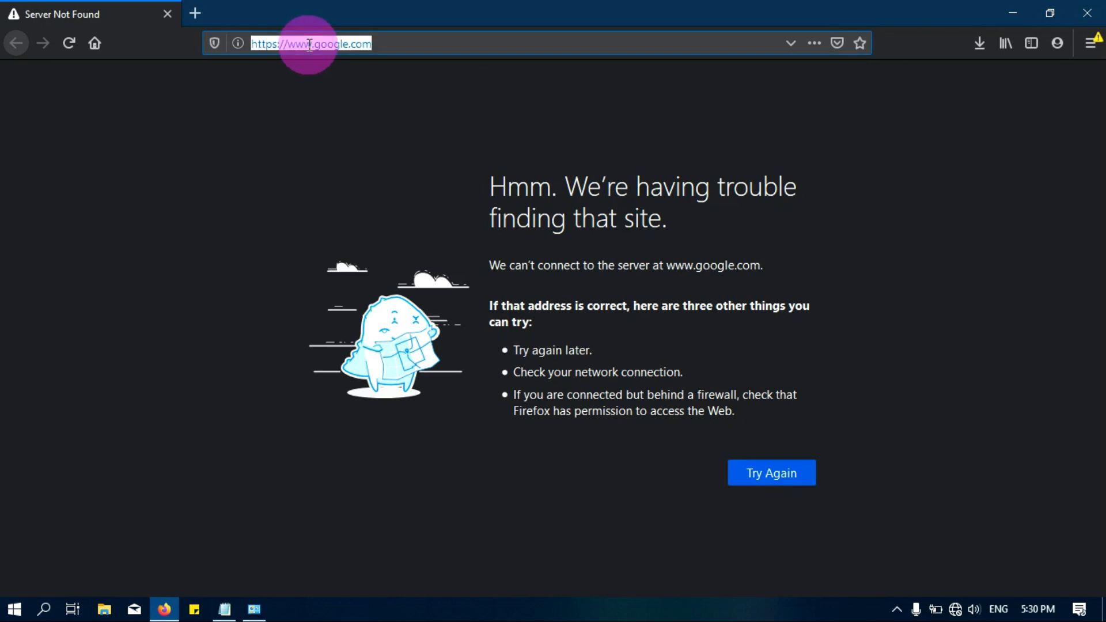
{"action": "type", "text": "192."}
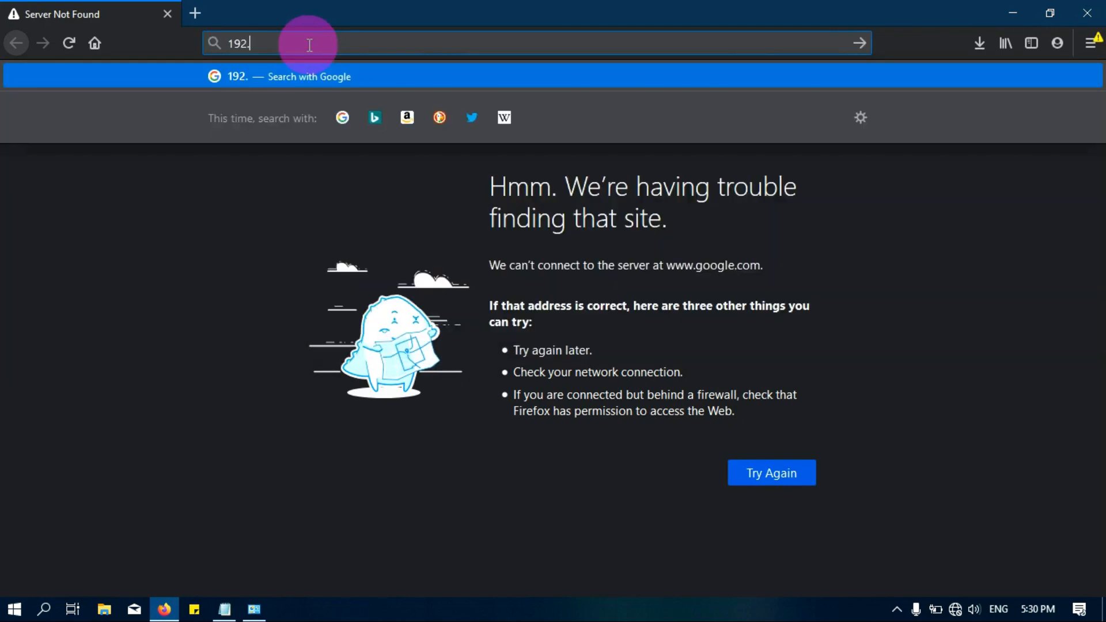
{"action": "type", "text": "168.0.1"}
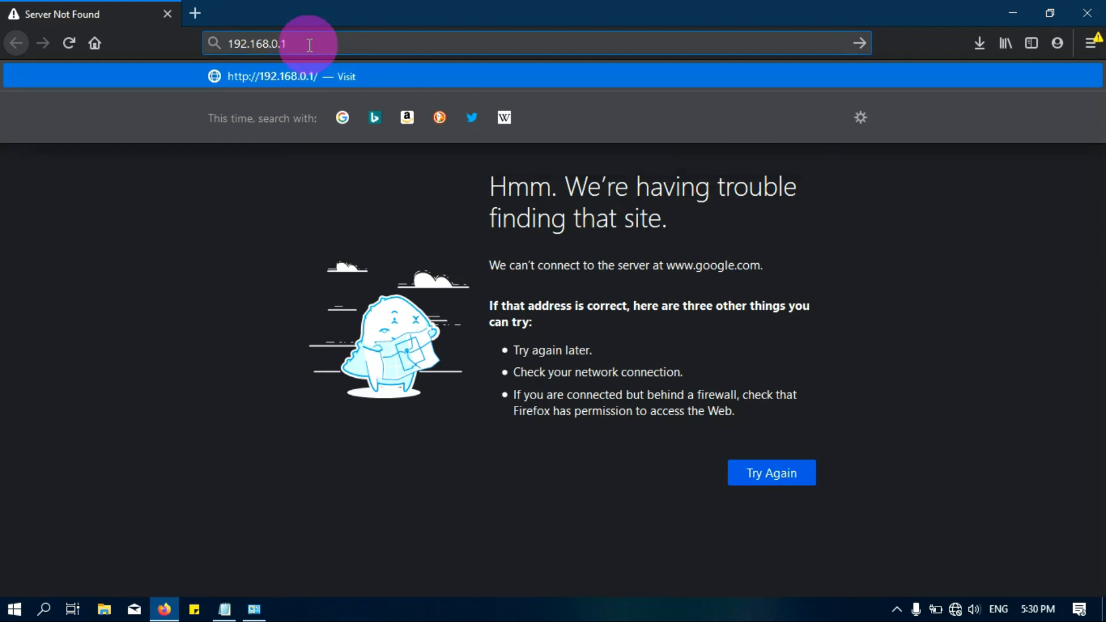
{"action": "key", "text": "Enter"}
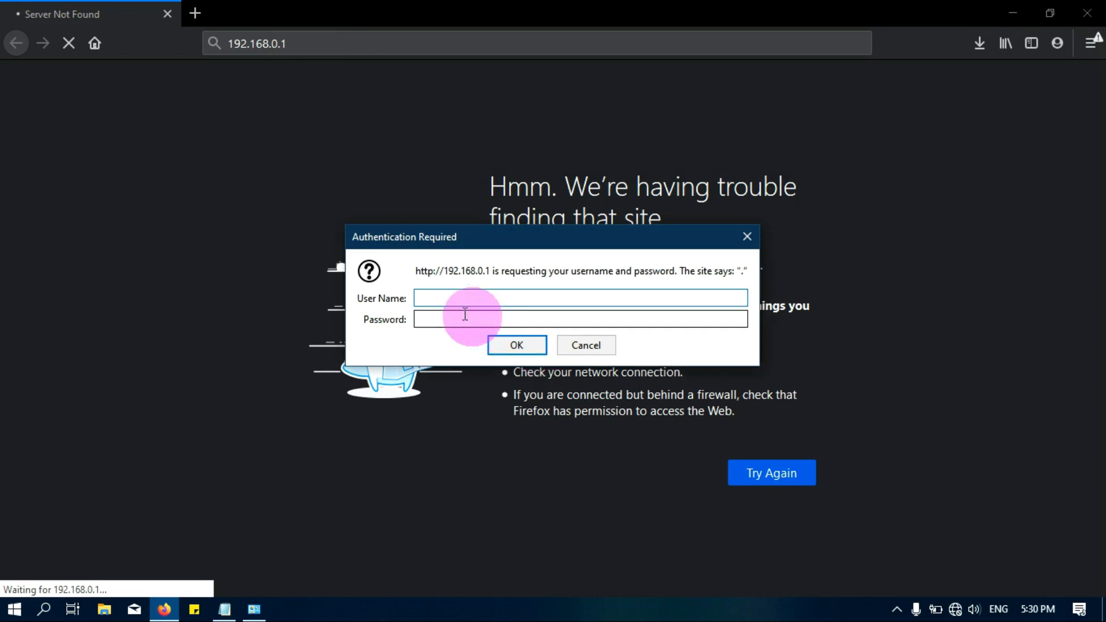
{"action": "type", "text": "n"}
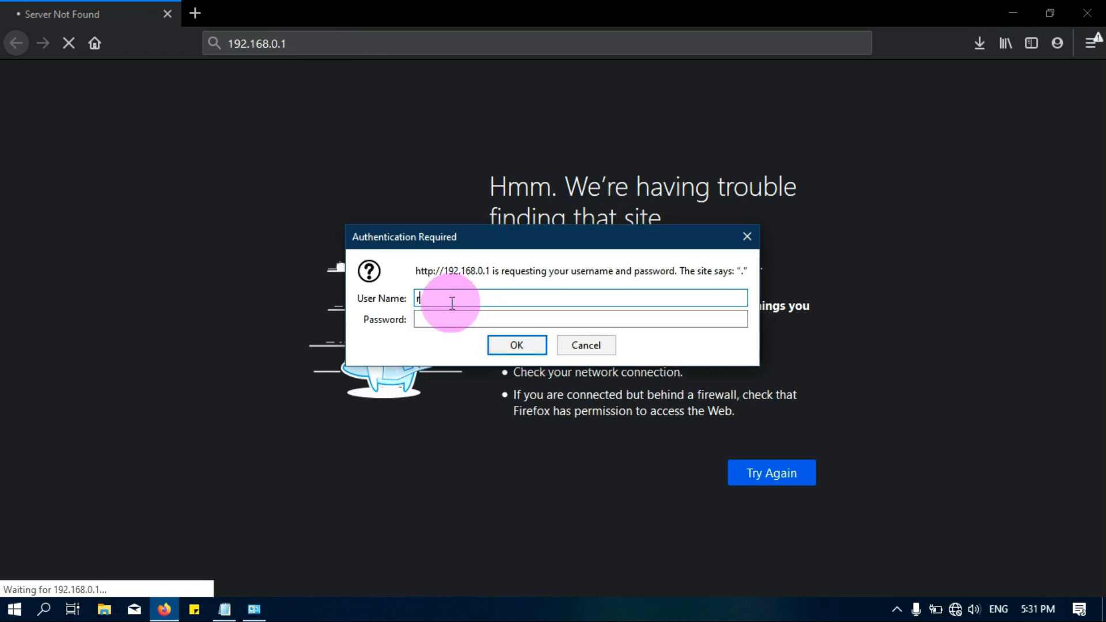
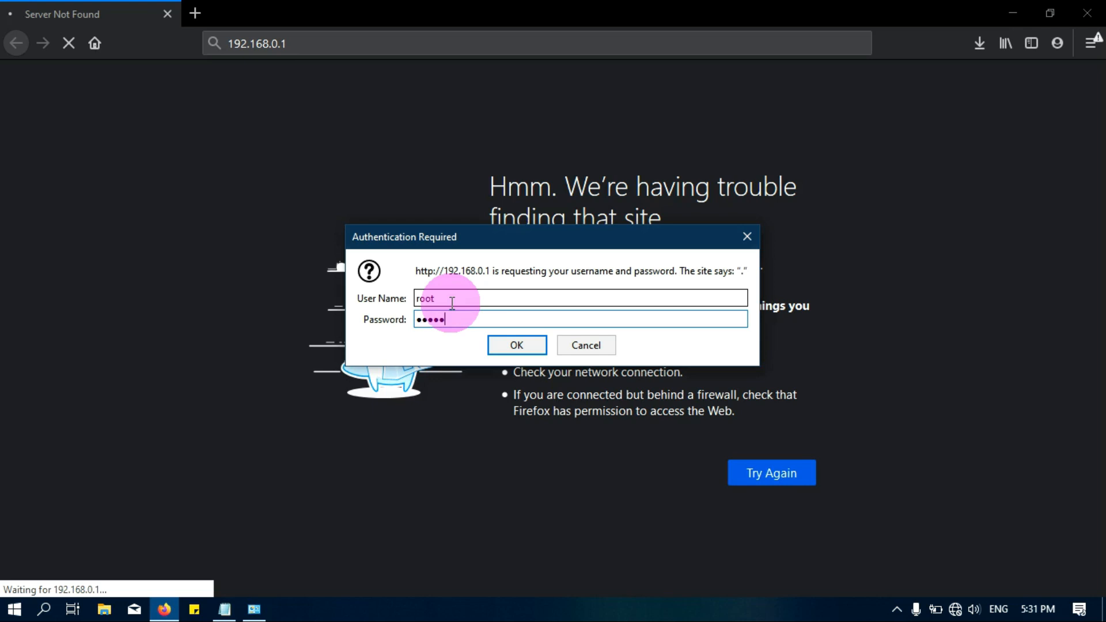
{"action": "left_click", "coordinate": [515, 345]}
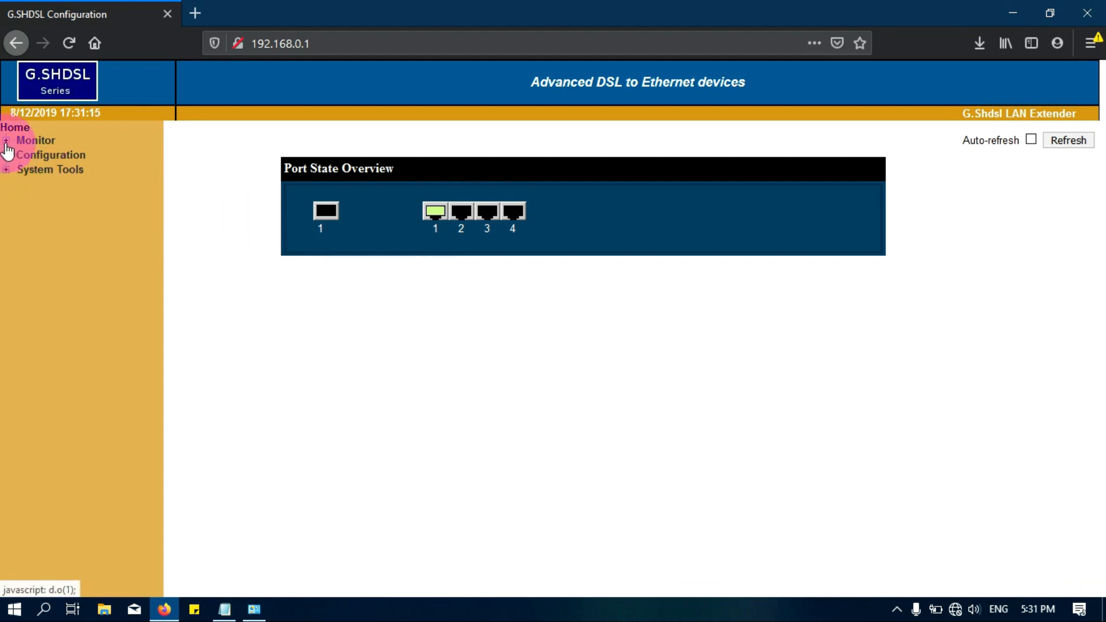
- Expand the Management and G.shdsl branches and show the DSL Configuration page
{"action": "left_click", "coordinate": [34, 140]}
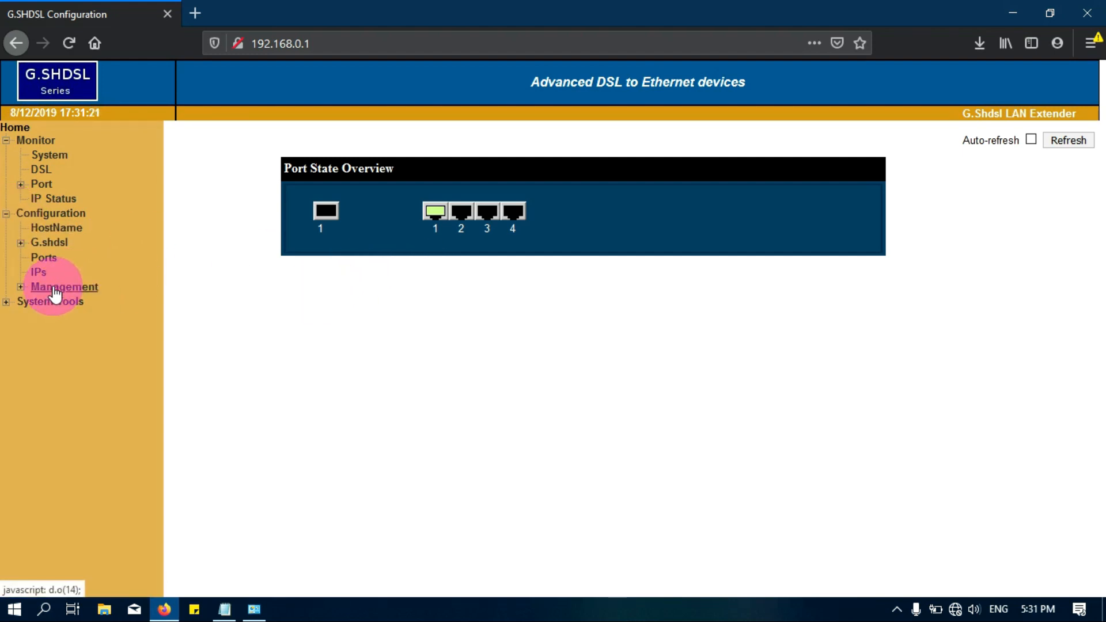
{"action": "left_click", "coordinate": [64, 286]}
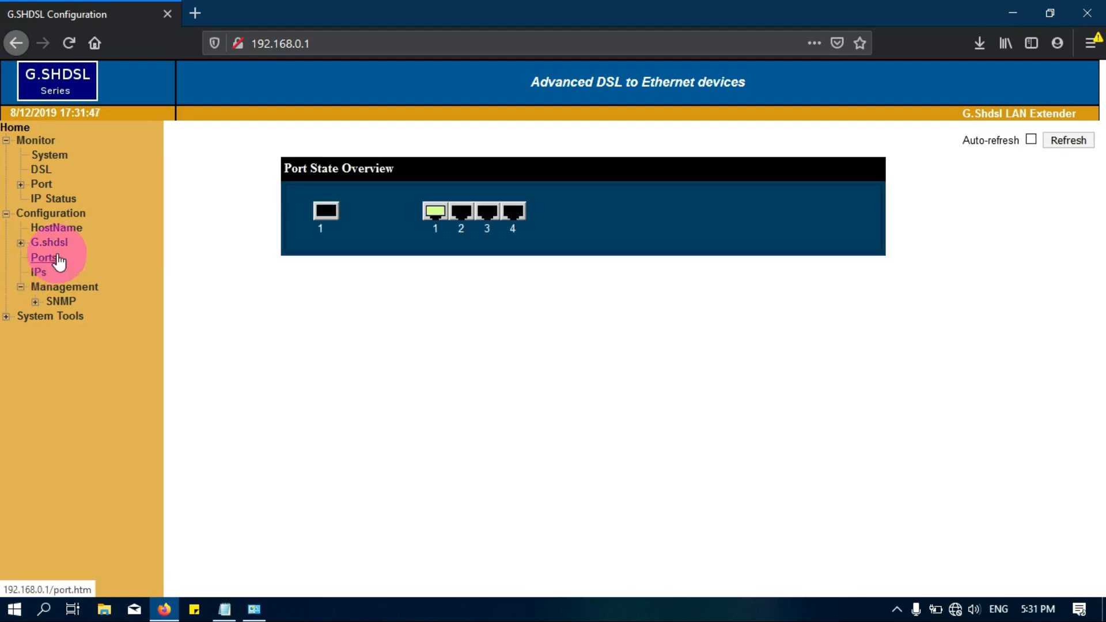
{"action": "left_click", "coordinate": [50, 242]}
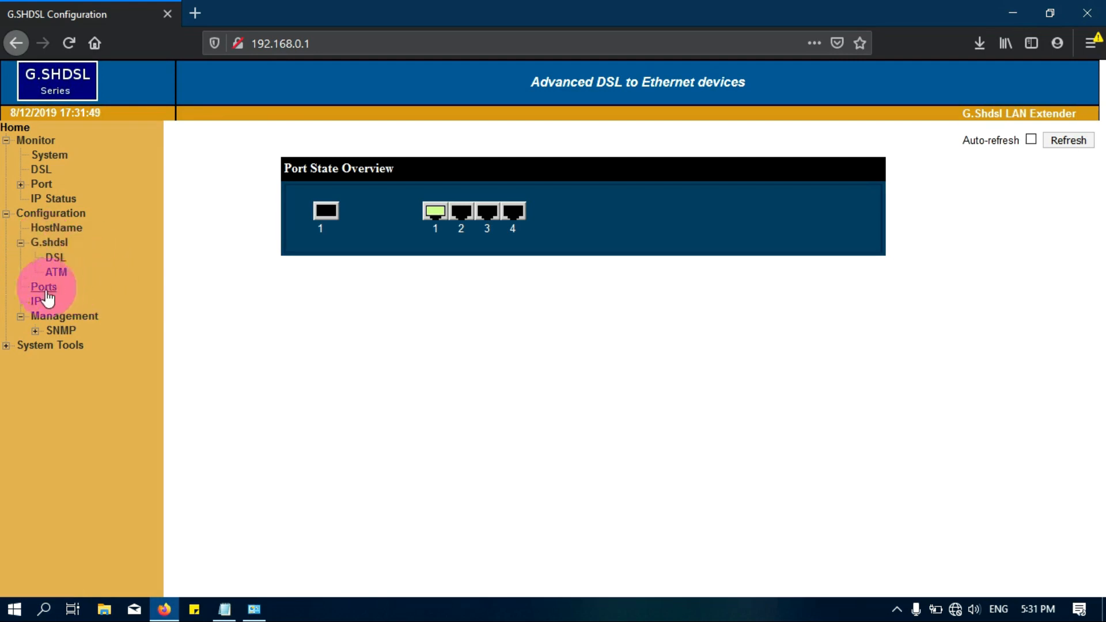
{"action": "left_click", "coordinate": [55, 258]}
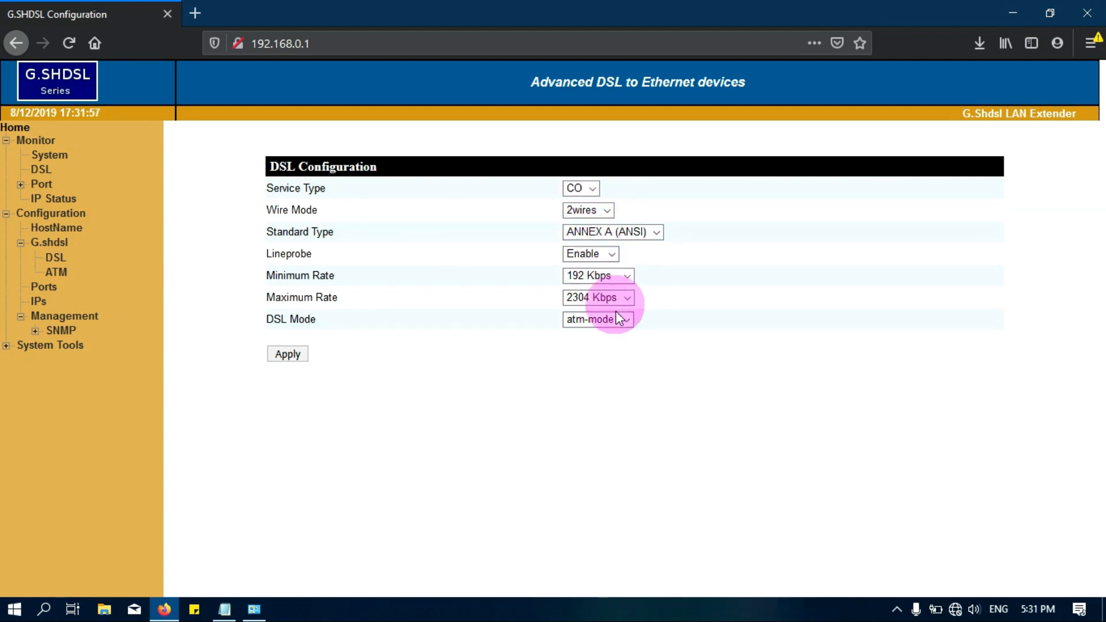
{"action": "mouse_move", "coordinate": [597, 366]}
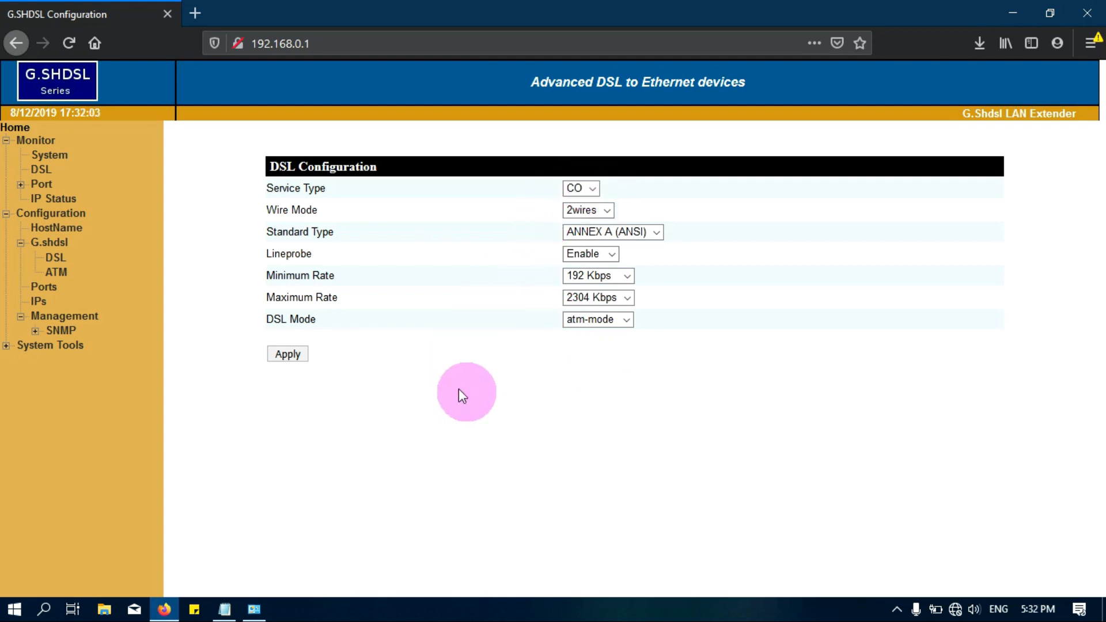
{"action": "mouse_move", "coordinate": [560, 219]}
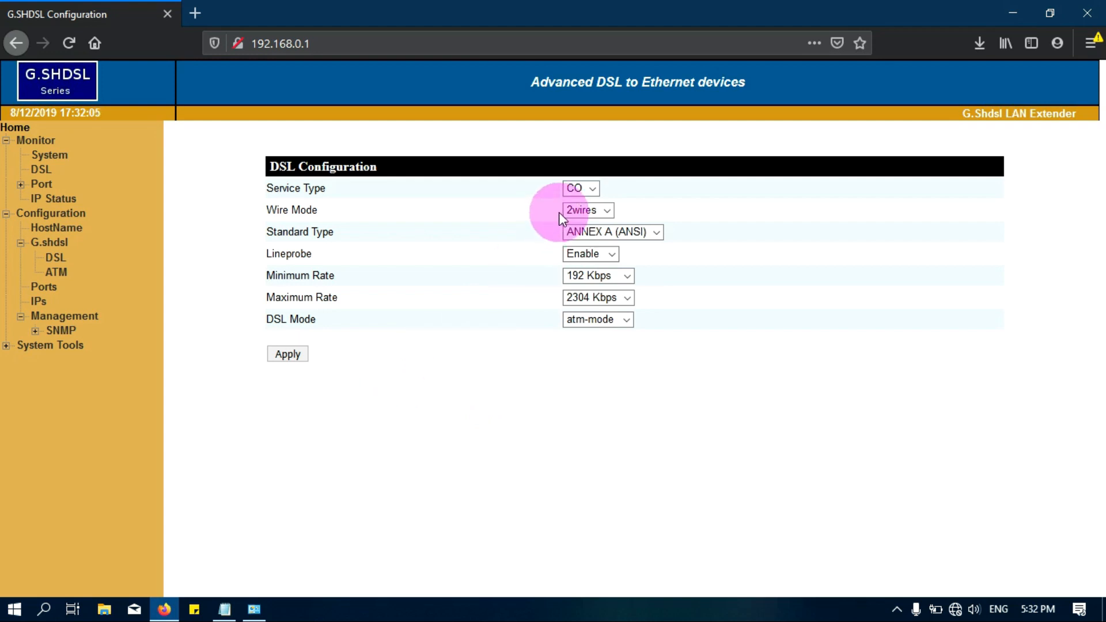
- Apply the DSL configuration with Service Type CO and continue past the confirmation
{"action": "left_click", "coordinate": [287, 353]}
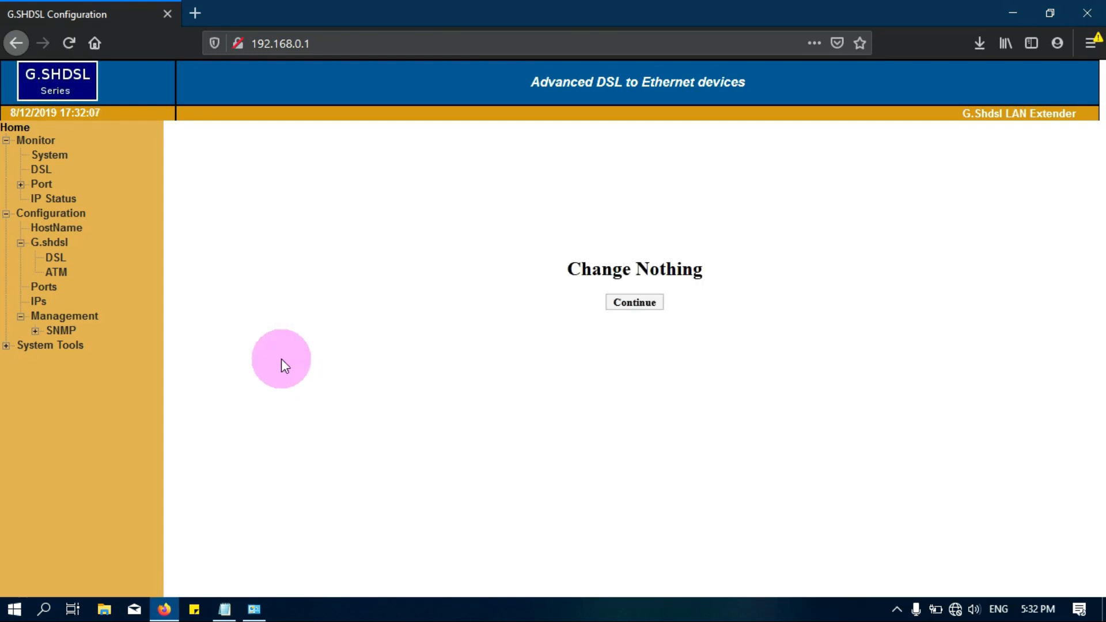
{"action": "left_click", "coordinate": [632, 301]}
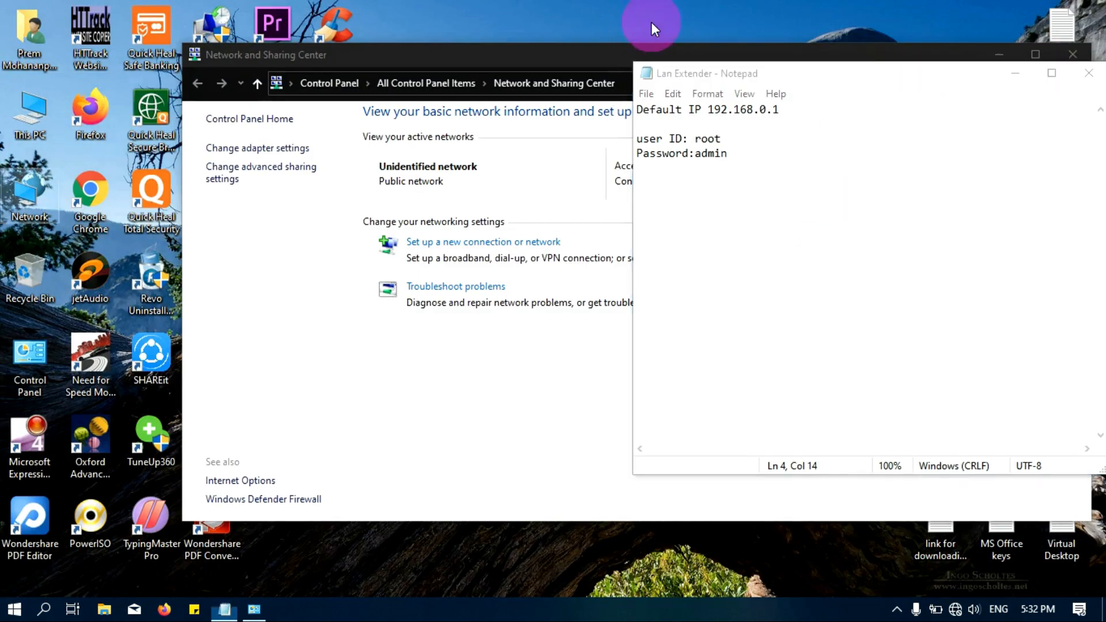
{"action": "mouse_move", "coordinate": [691, 63]}
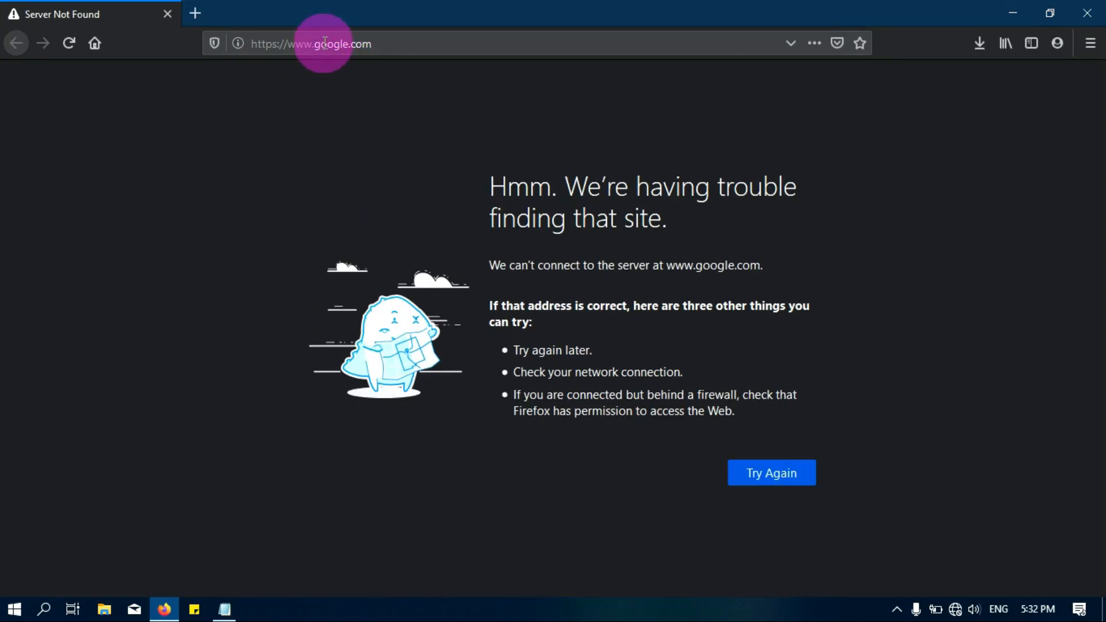
- Enter 192.168.0.1 in the address bar and visit it; the connection fails
{"action": "type", "text": "192.168.0.1/"}
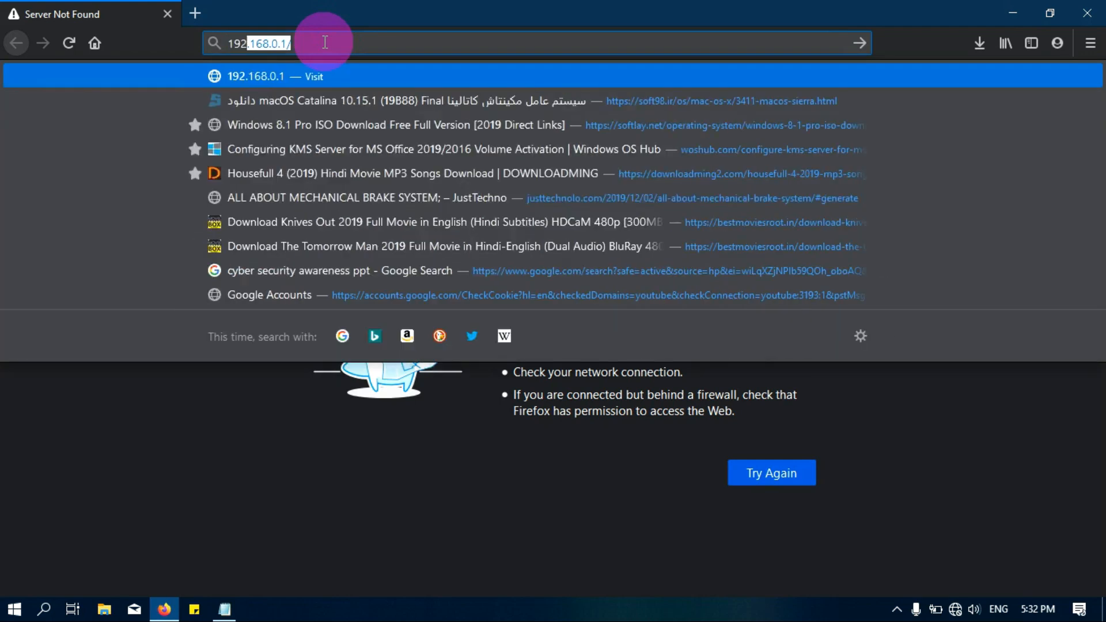
{"action": "left_click", "coordinate": [255, 76]}
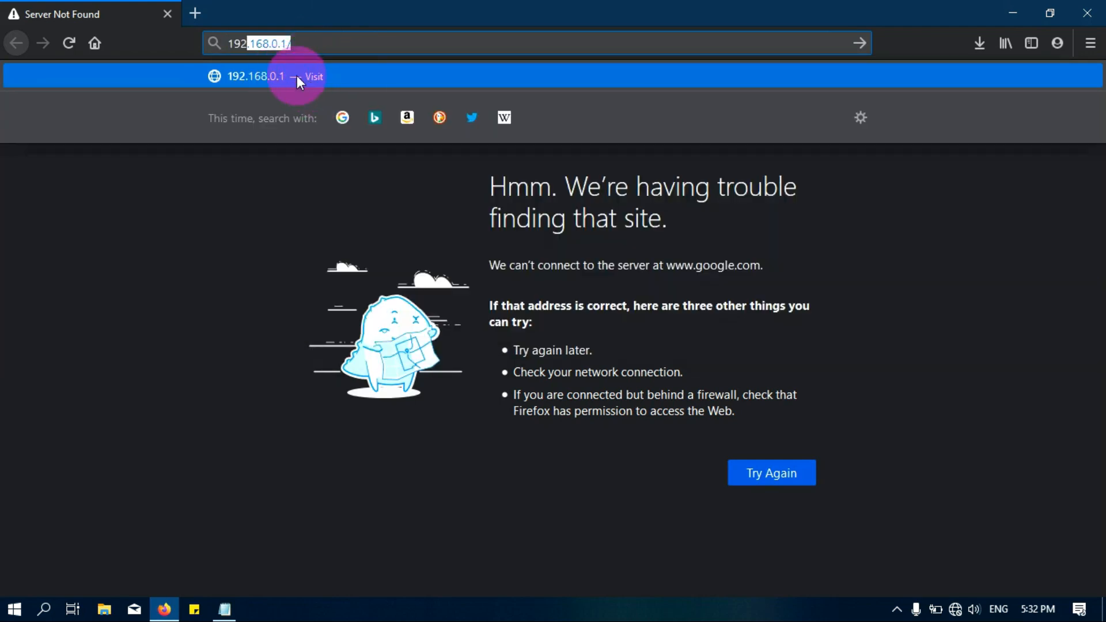
{"action": "left_click", "coordinate": [255, 76]}
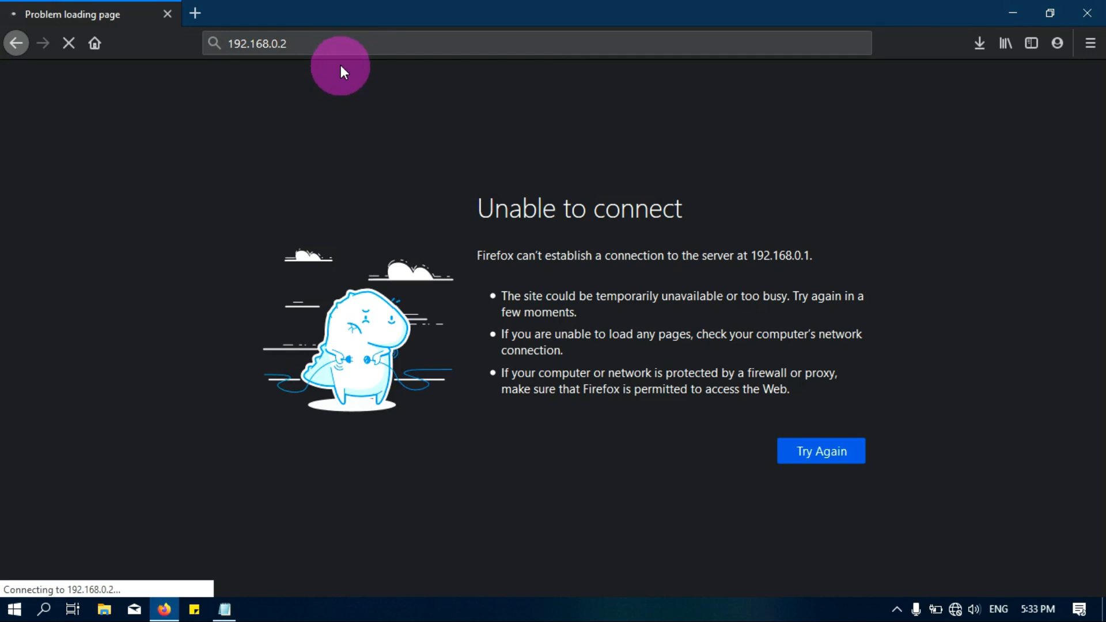
{"action": "mouse_move", "coordinate": [395, 61]}
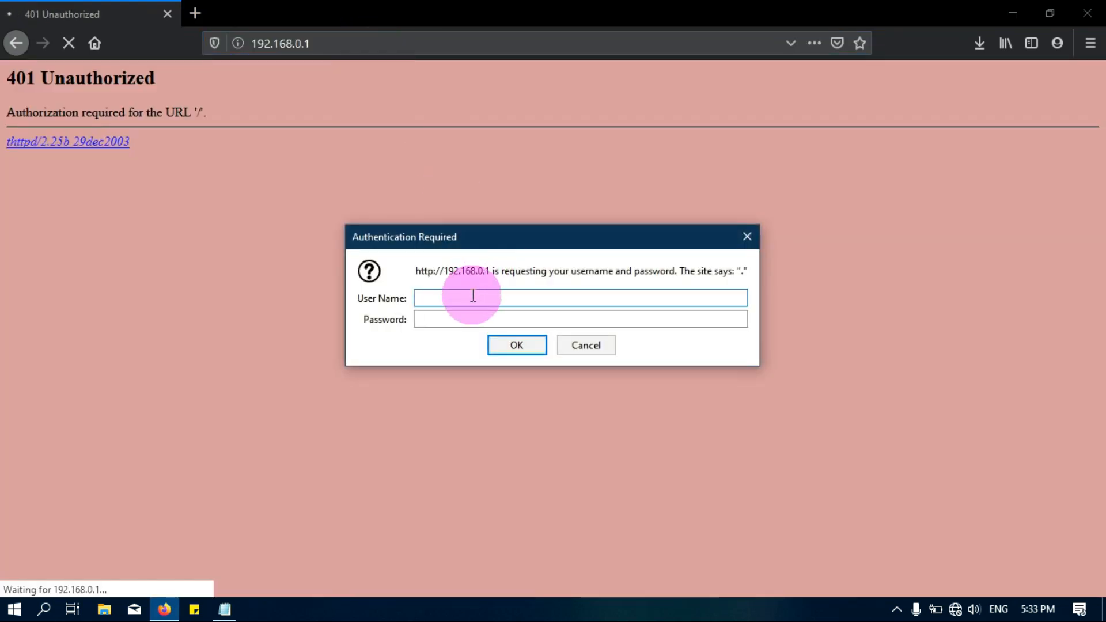
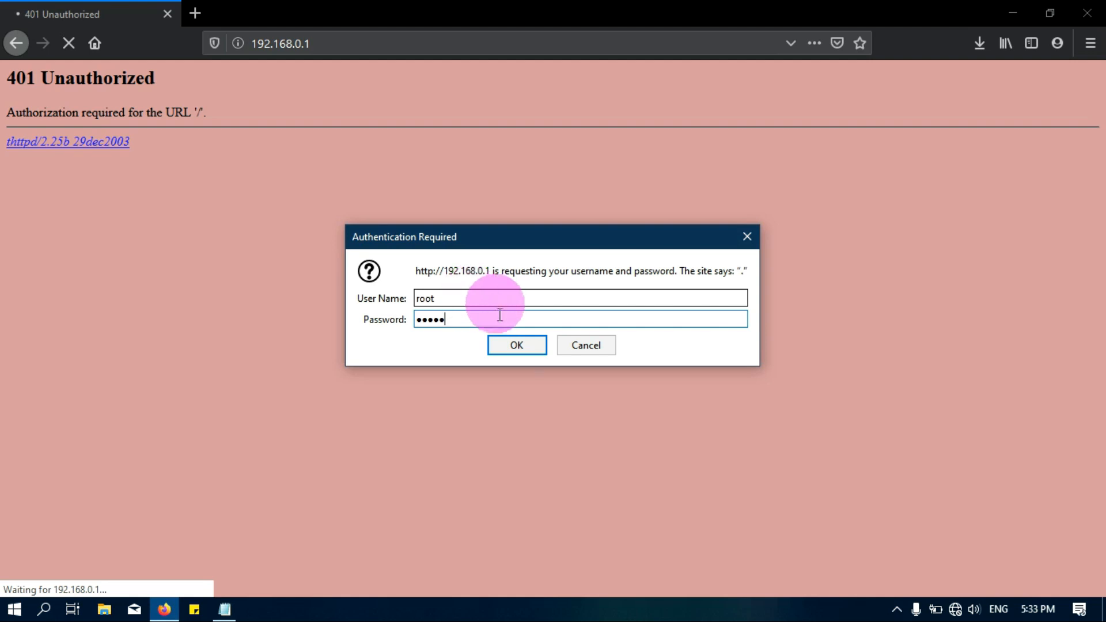
- Log in to the second extender as root and decline saving the credentials
{"action": "left_click", "coordinate": [516, 345]}
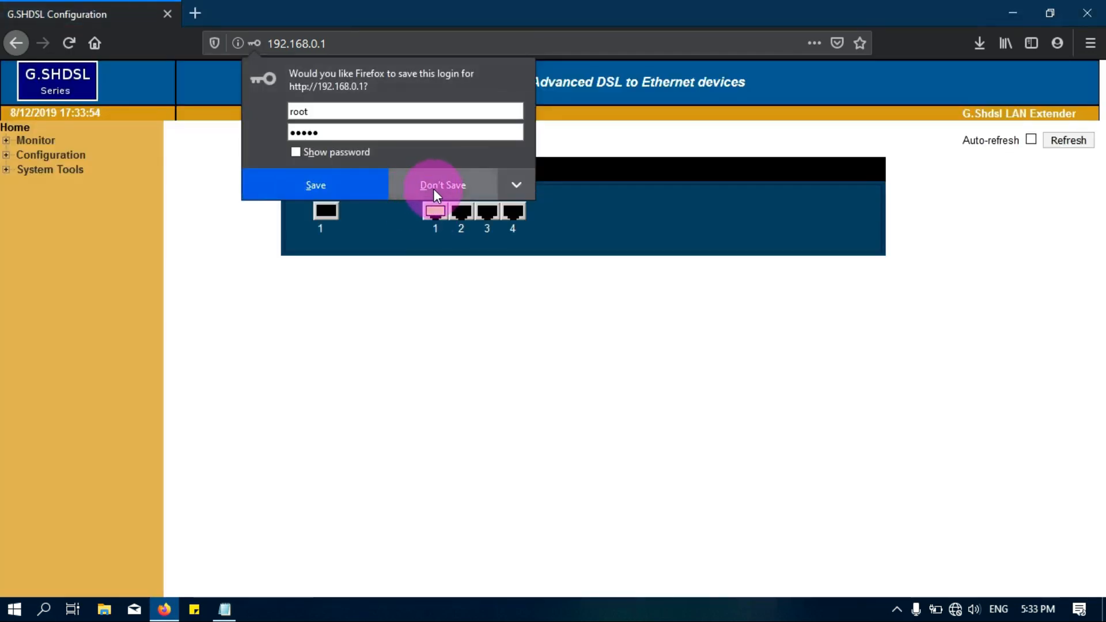
{"action": "left_click", "coordinate": [442, 185]}
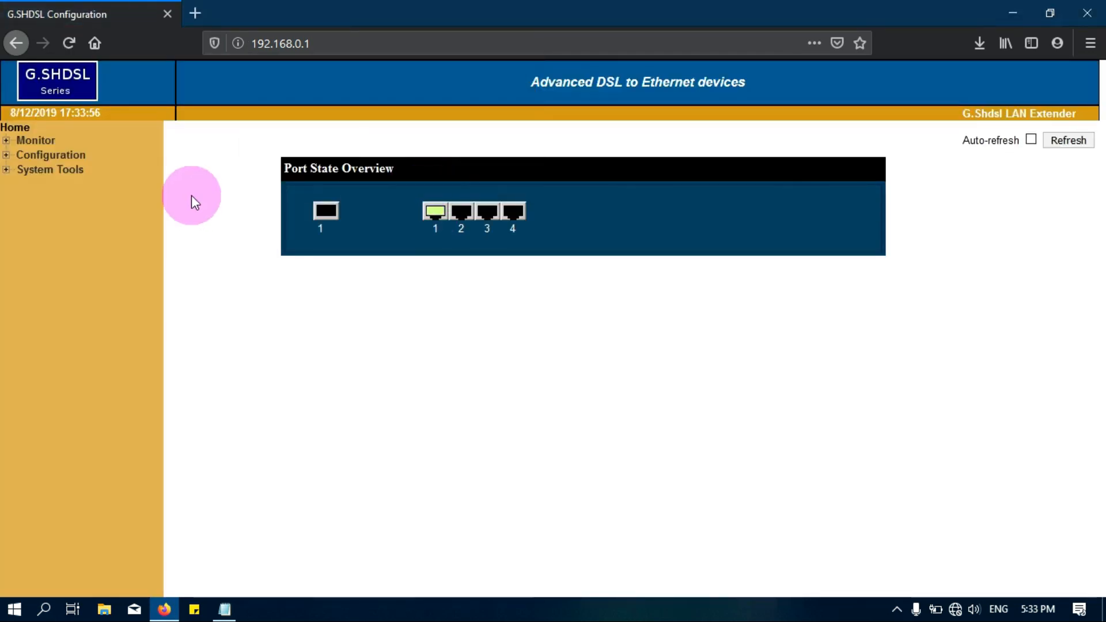
- Expand Configuration and G.shdsl and bring up the second extender's DSL Configuration page
{"action": "left_click", "coordinate": [50, 154]}
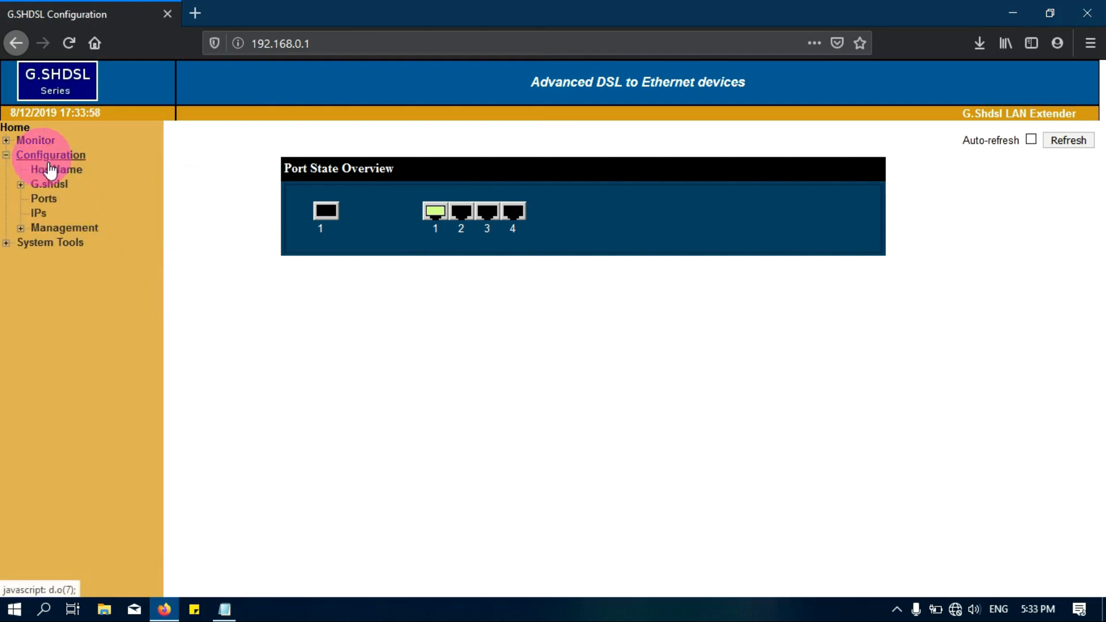
{"action": "left_click", "coordinate": [50, 183]}
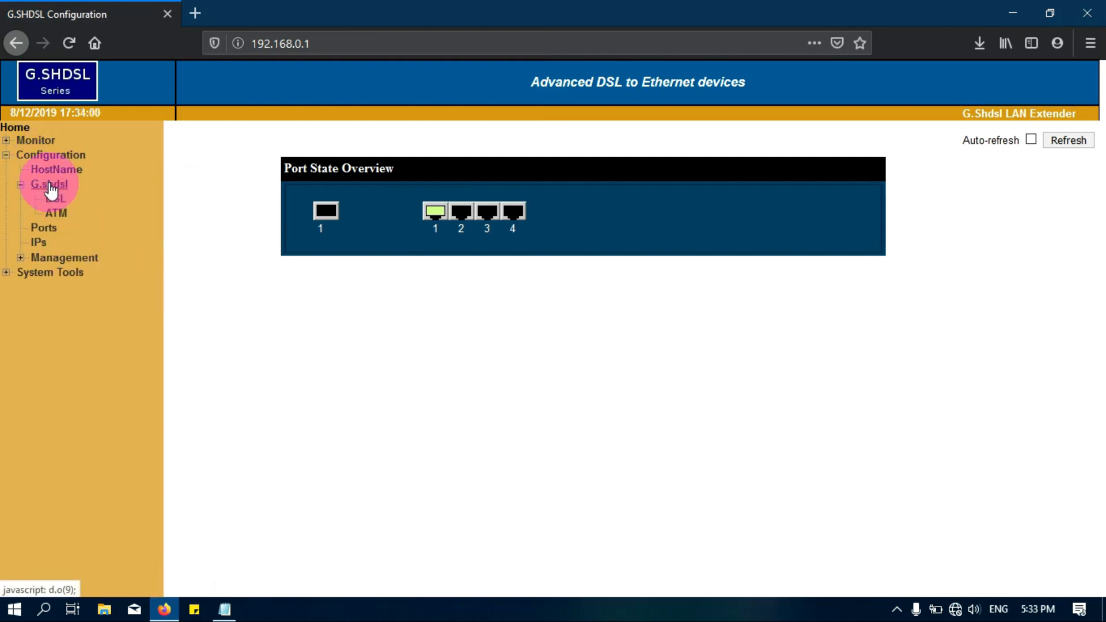
{"action": "left_click", "coordinate": [54, 198]}
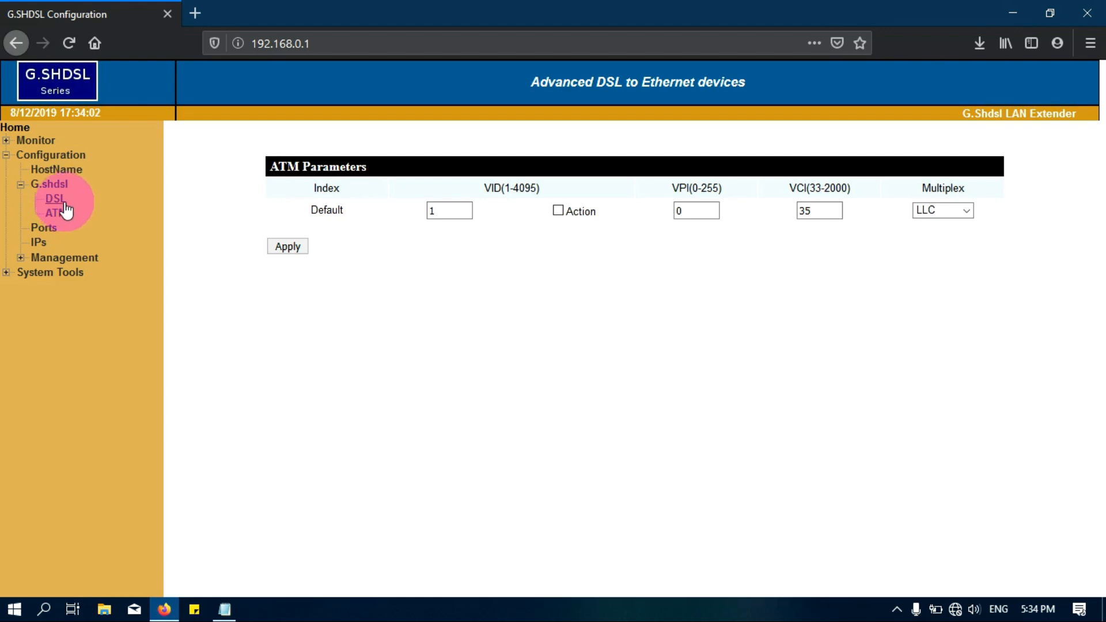
{"action": "left_click", "coordinate": [54, 198]}
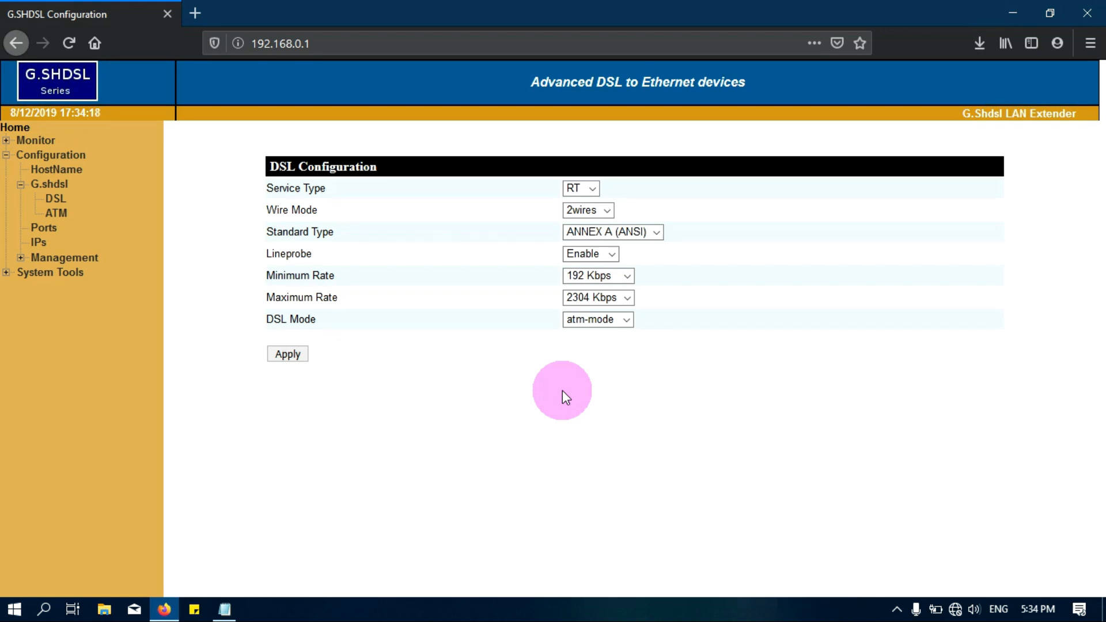
{"action": "mouse_move", "coordinate": [608, 374]}
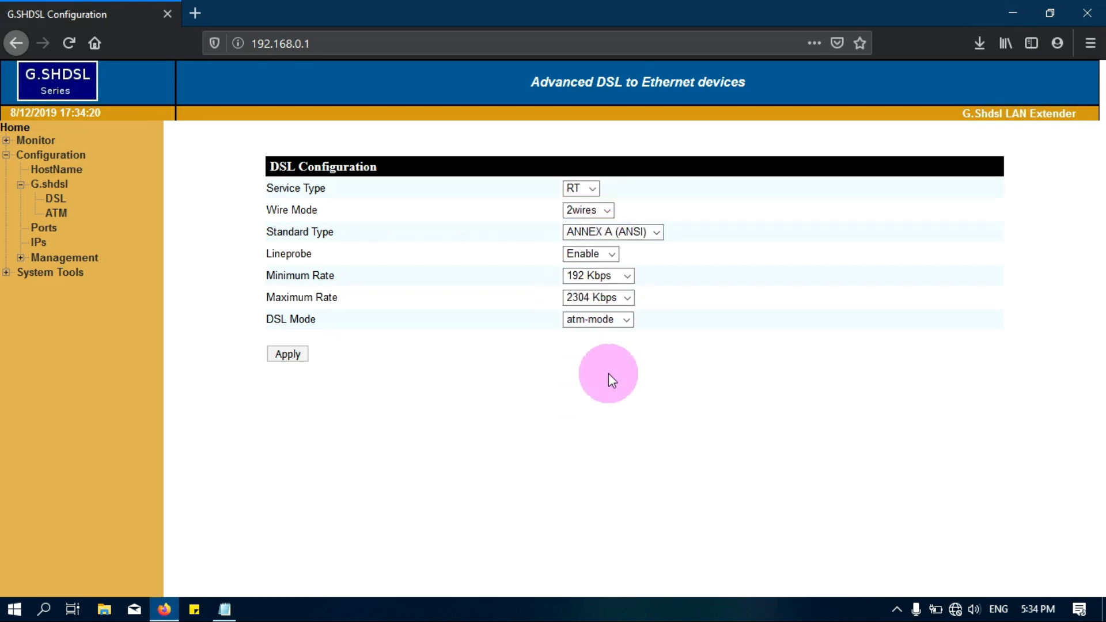
- Apply the DSL settings with Service Type RT and continue past the confirmation
{"action": "left_click", "coordinate": [287, 353]}
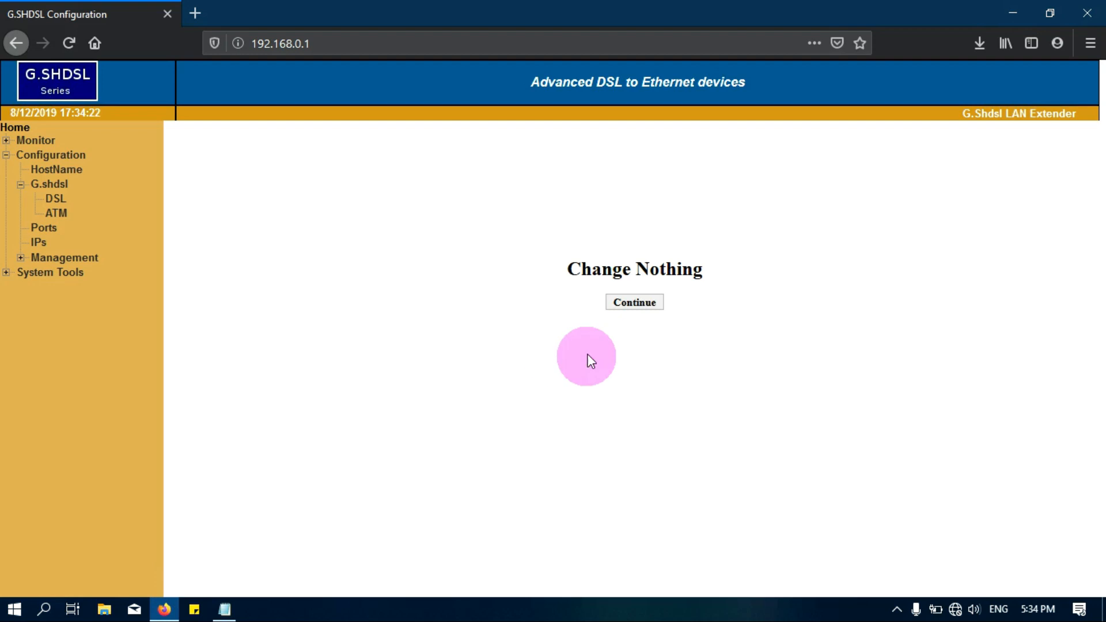
{"action": "left_click", "coordinate": [633, 301]}
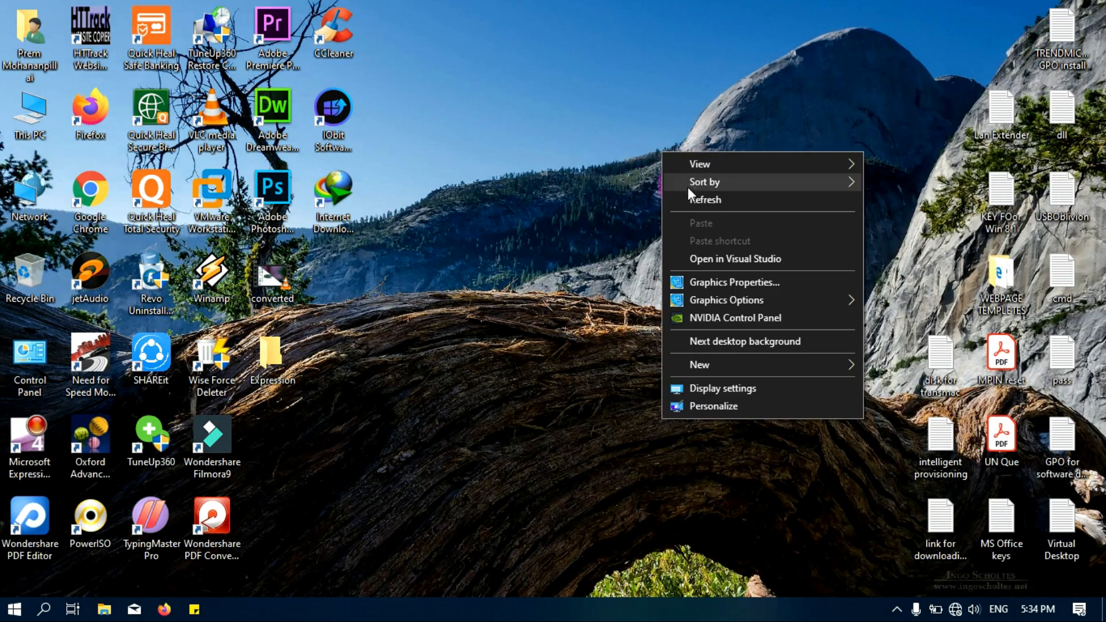
- Refresh the Windows desktop from its context menu
{"action": "left_click", "coordinate": [690, 196]}
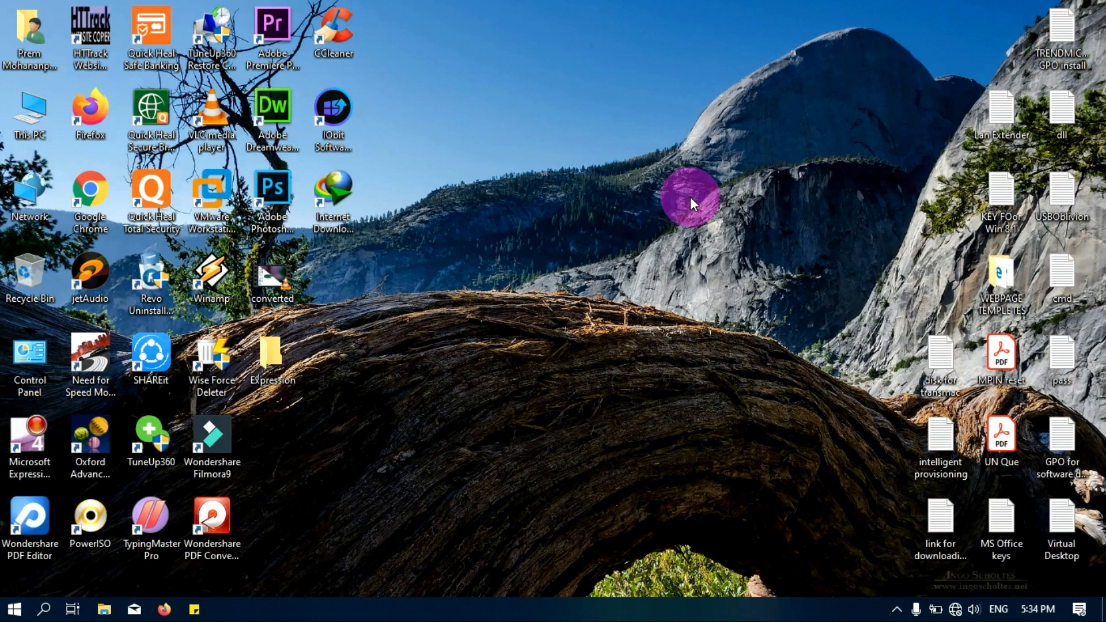